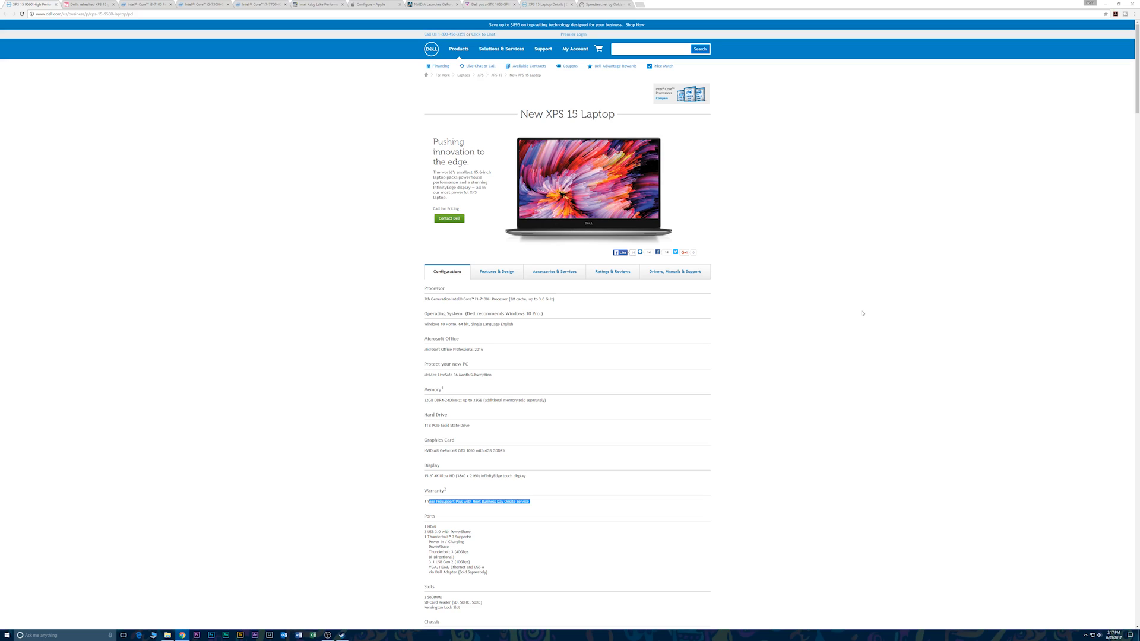
Step: Scroll through the refreshed XPS 15 article to its 'What's new at a glance' feature list
{"action": "scroll", "scroll_direction": "down", "scroll_amount": 3}
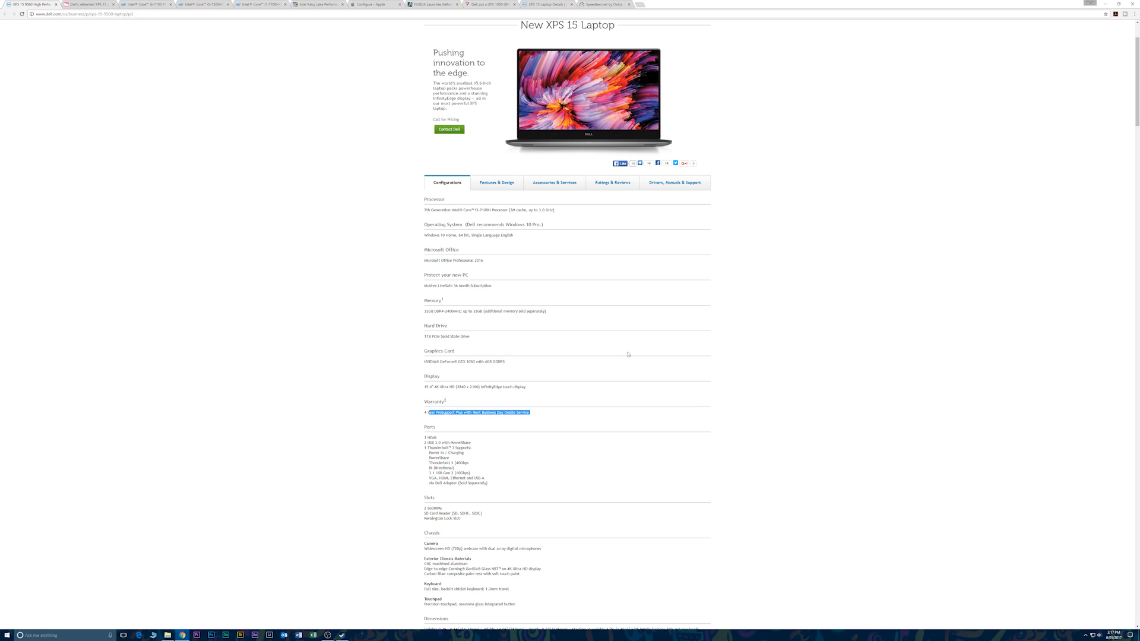
{"action": "scroll", "scroll_direction": "down", "scroll_amount": 3}
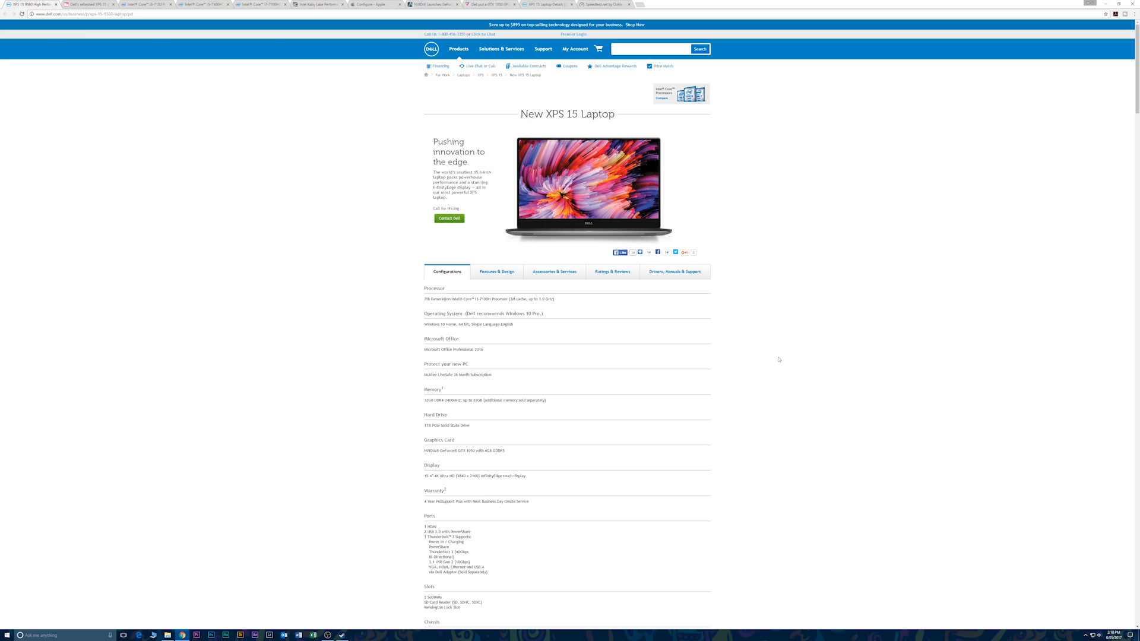
{"action": "mouse_move", "coordinate": [753, 391]}
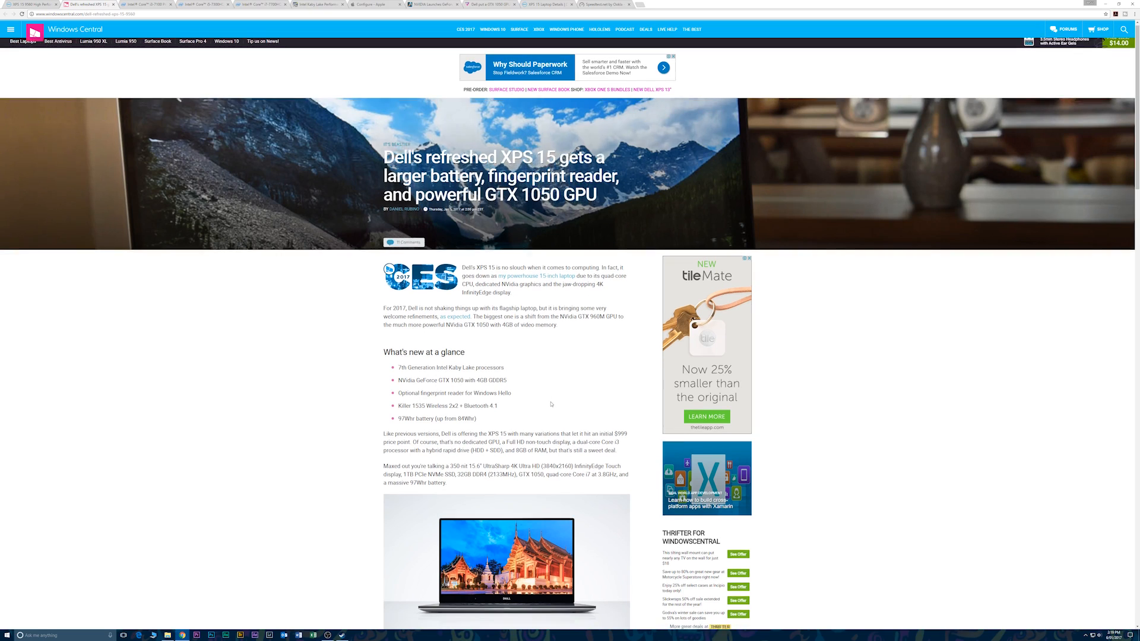
{"action": "scroll", "scroll_direction": "down", "scroll_amount": 3}
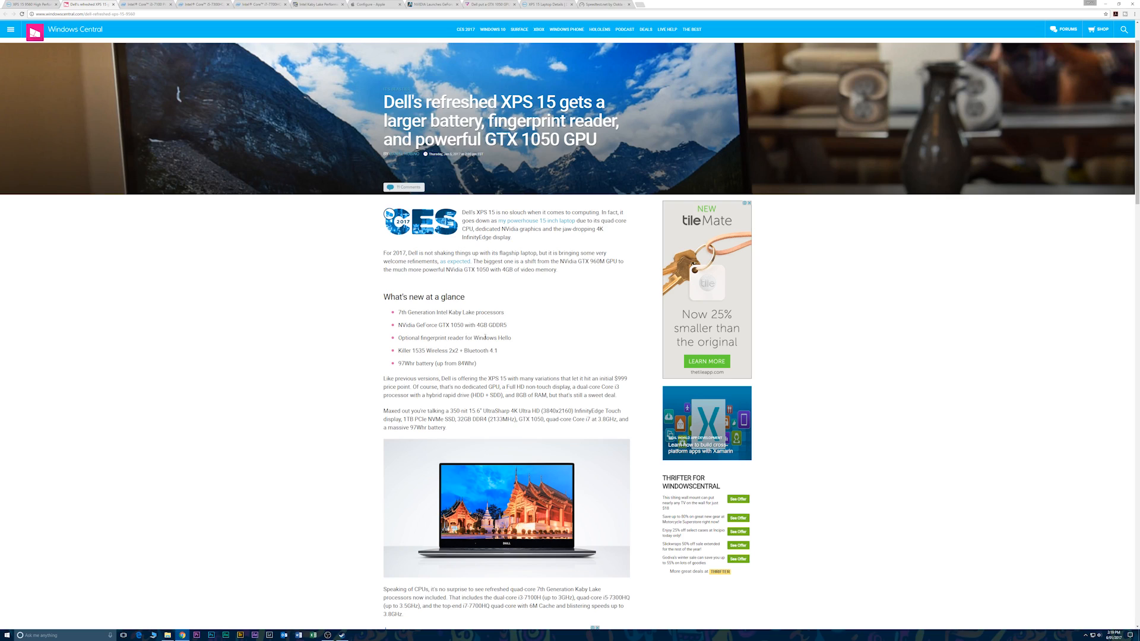
{"action": "mouse_move", "coordinate": [516, 351]}
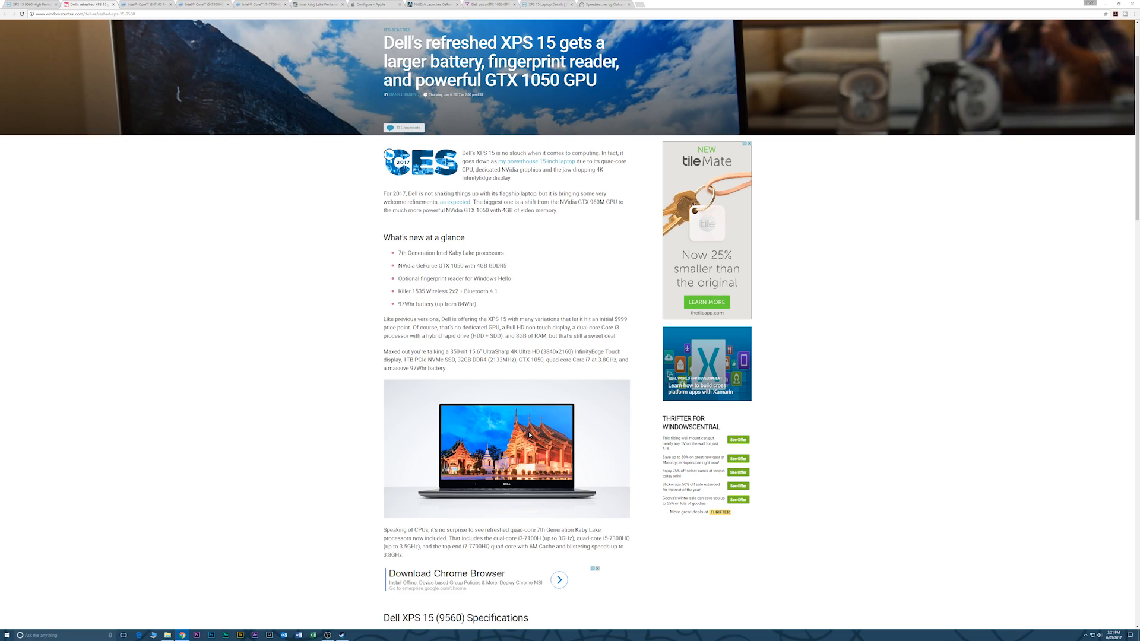
{"action": "mouse_move", "coordinate": [579, 435]}
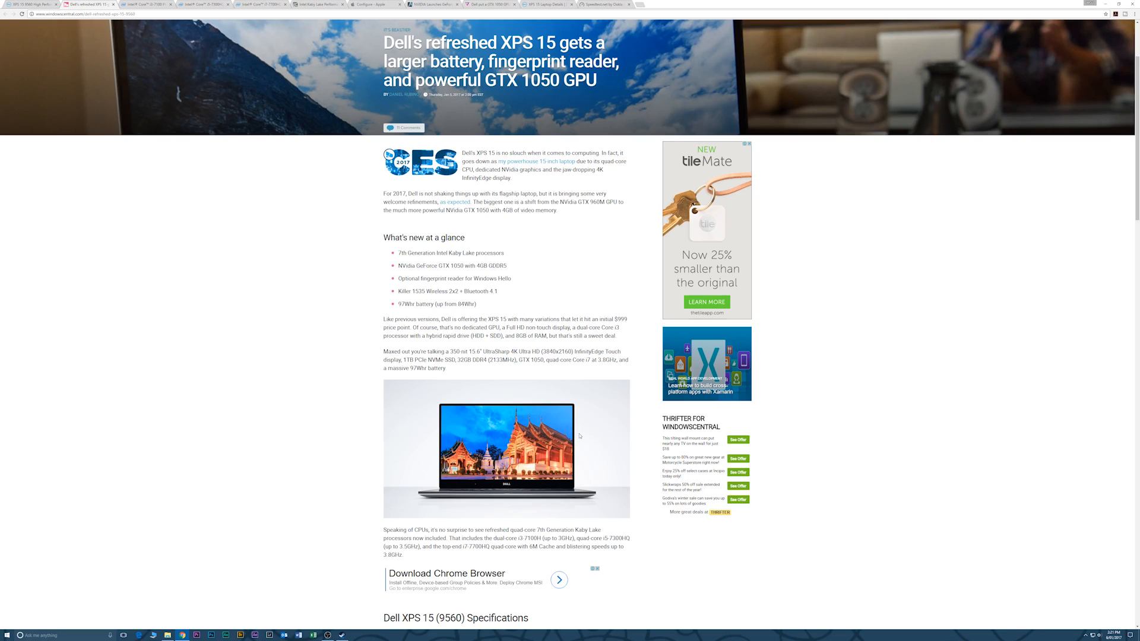
{"action": "mouse_move", "coordinate": [595, 438]}
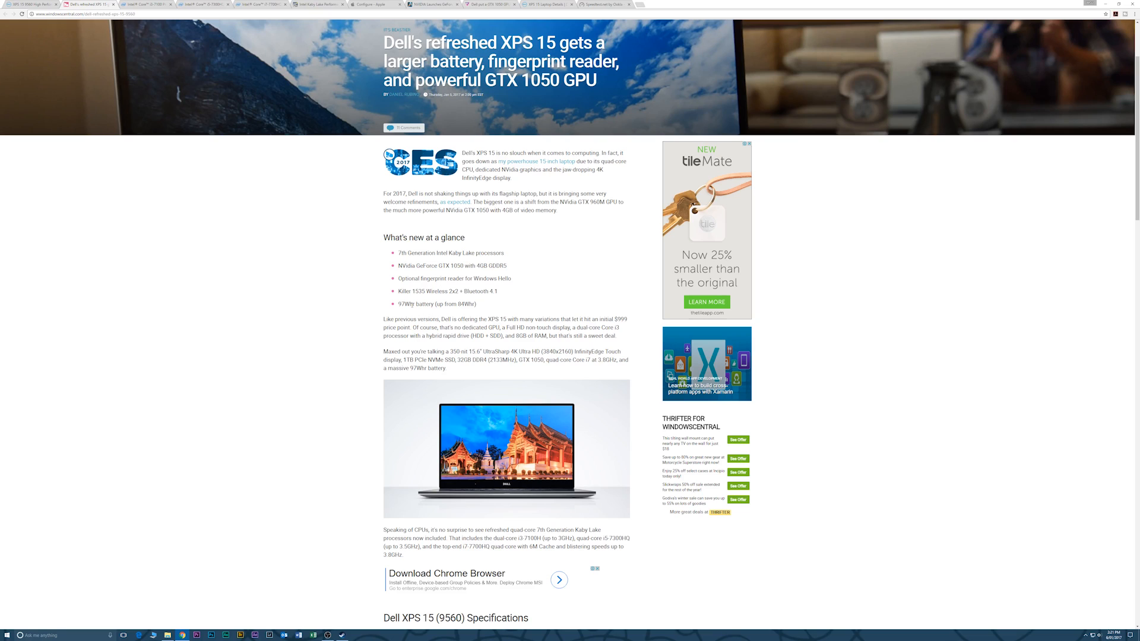
Step: Scroll past the XPS 15 (9560) specifications table to the pricing and availability paragraphs
{"action": "scroll", "scroll_direction": "down", "scroll_amount": 3}
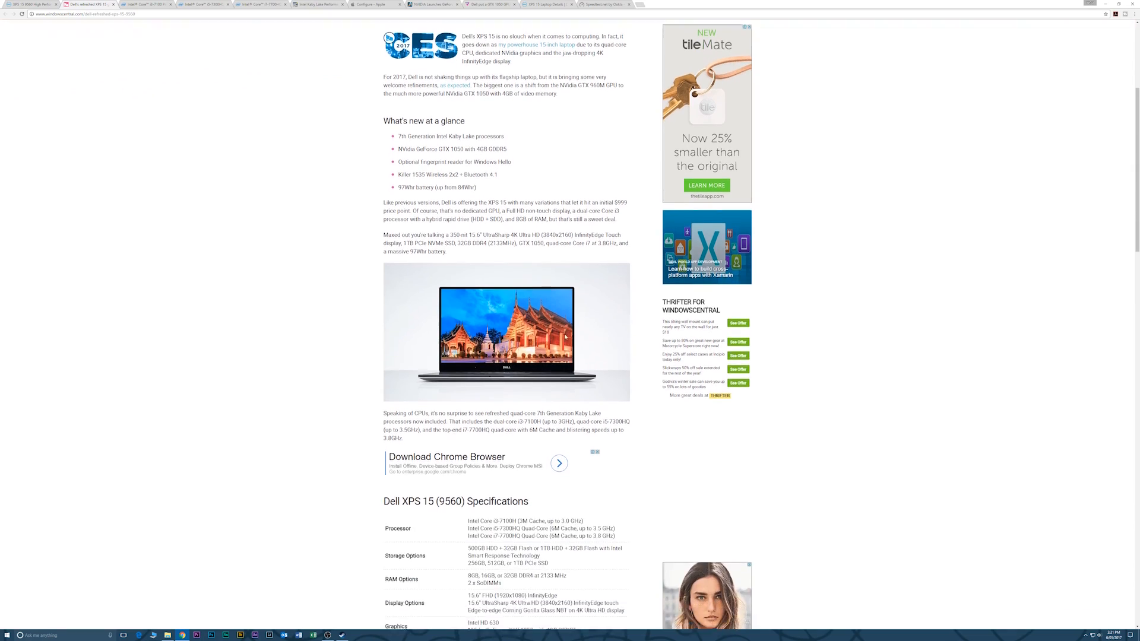
{"action": "scroll", "scroll_direction": "down", "scroll_amount": 3}
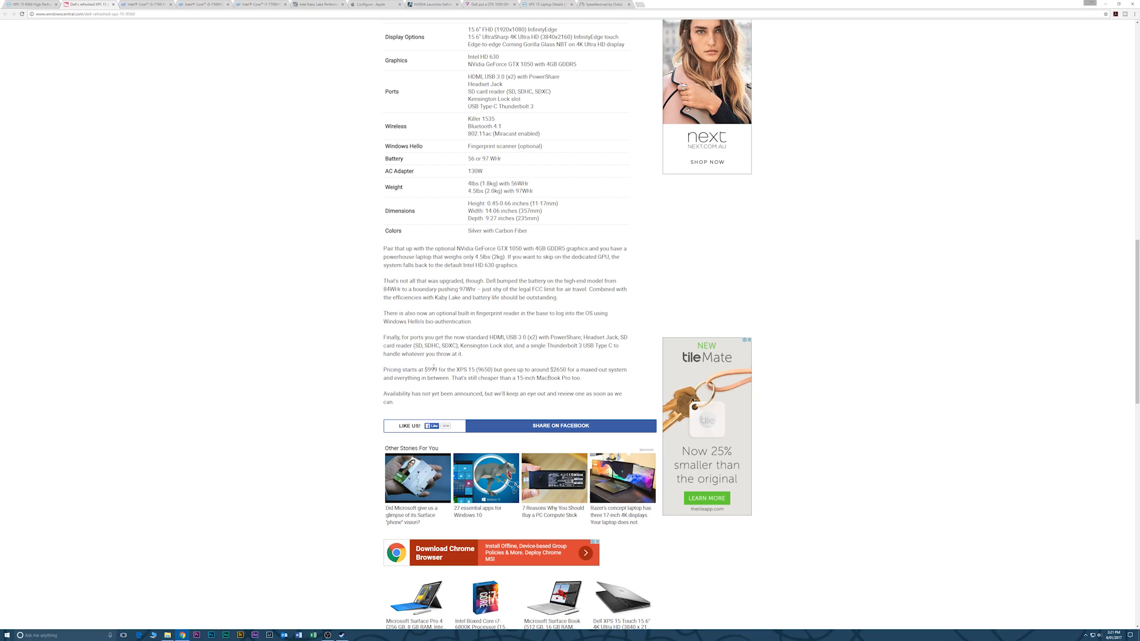
{"action": "mouse_move", "coordinate": [205, 105]}
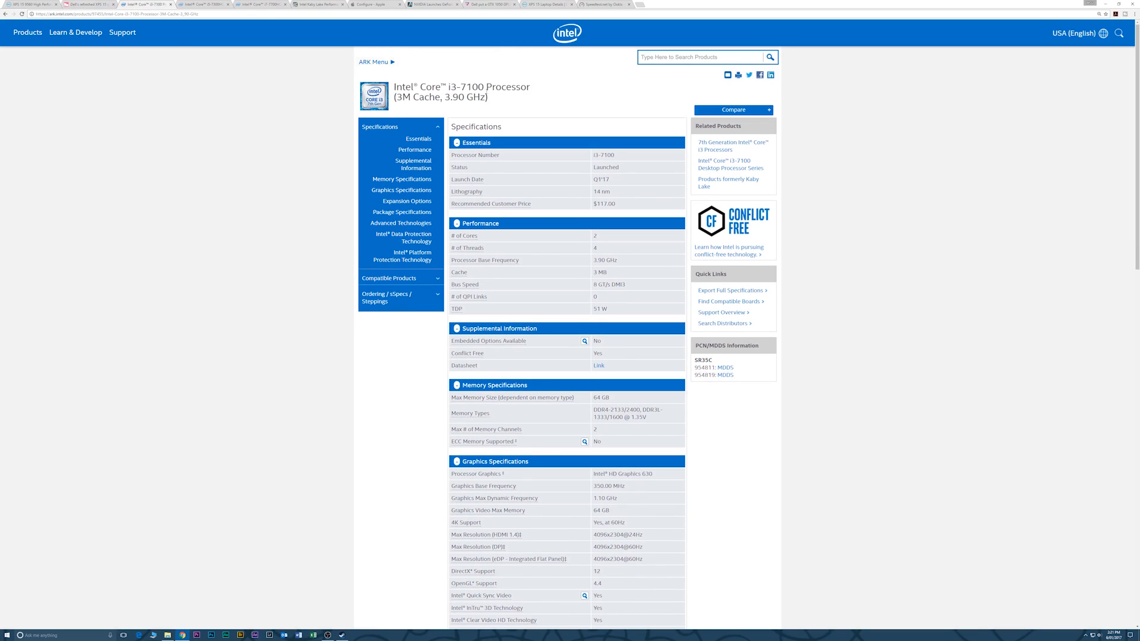
{"action": "mouse_move", "coordinate": [575, 104]}
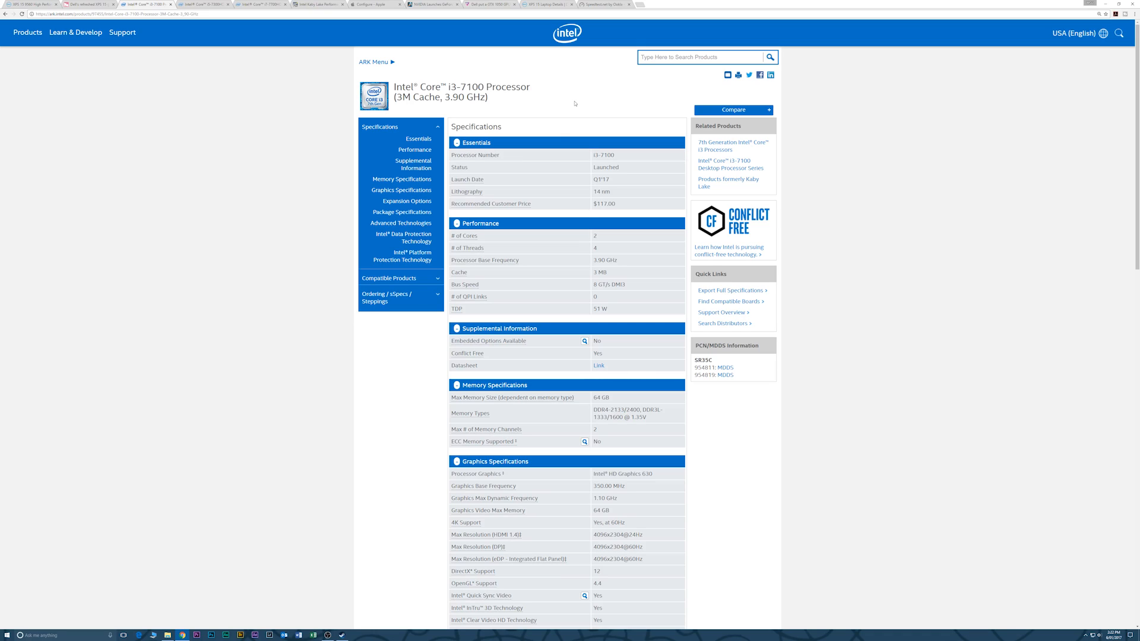
{"action": "mouse_move", "coordinate": [597, 164]}
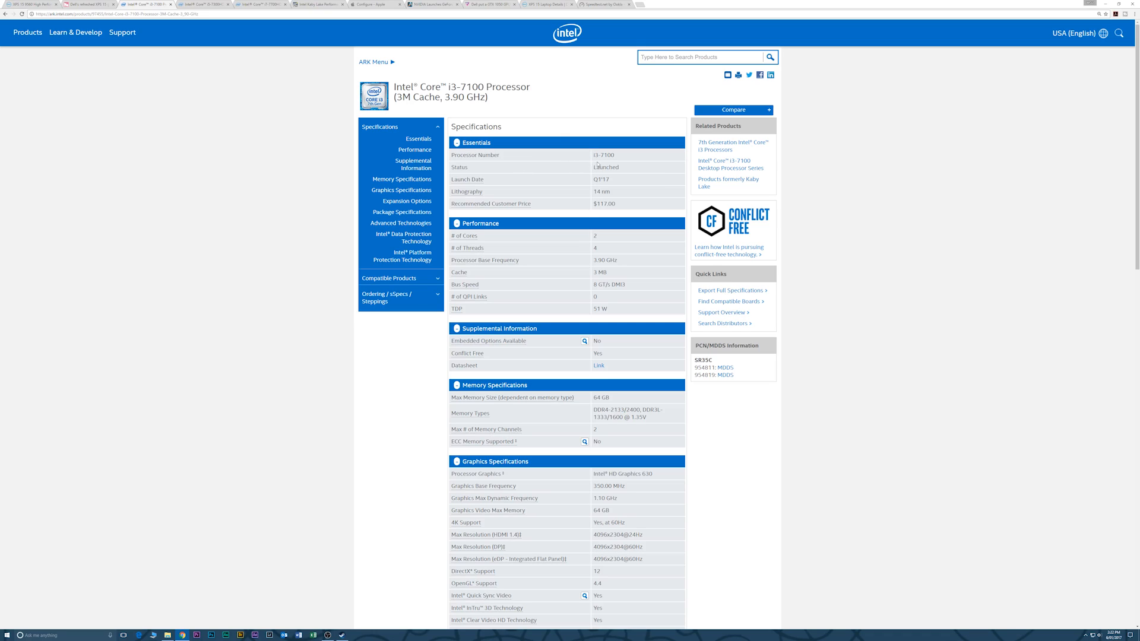
Step: View the Core i3-7100 specifications, landing on the Core i5-7300HQ page
{"action": "double_click", "coordinate": [604, 154]}
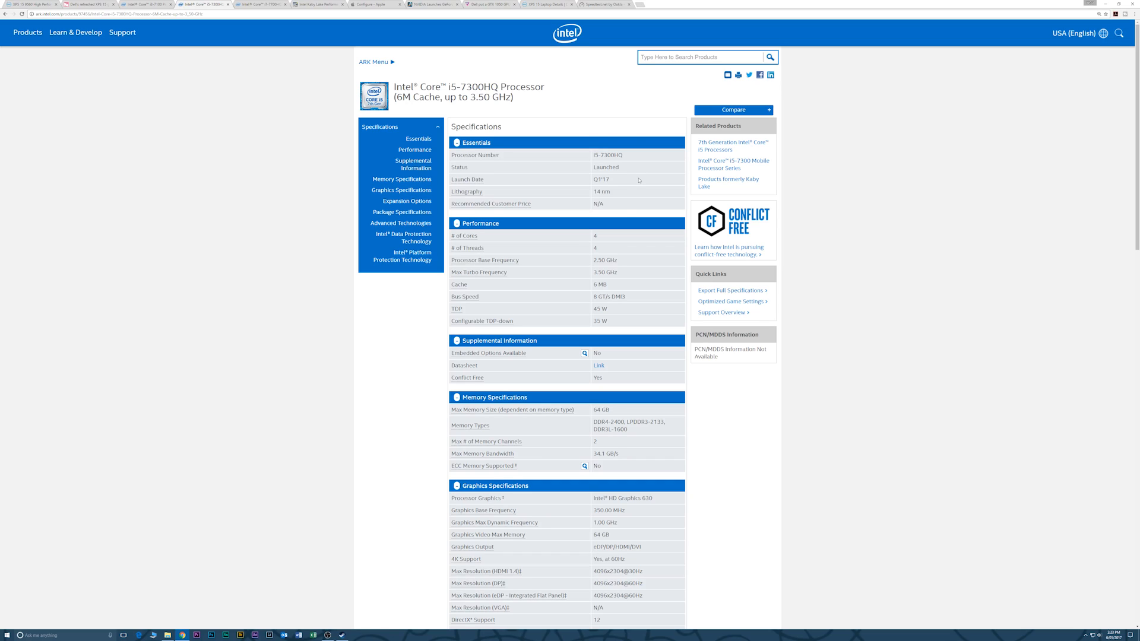
{"action": "mouse_move", "coordinate": [601, 258]}
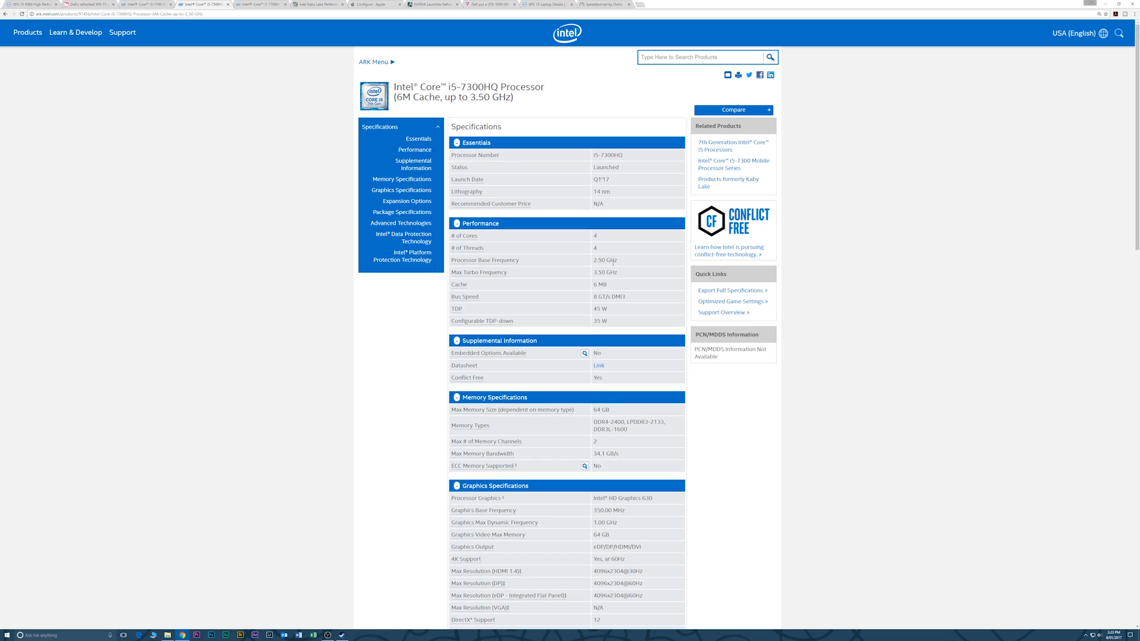
{"action": "mouse_move", "coordinate": [609, 265]}
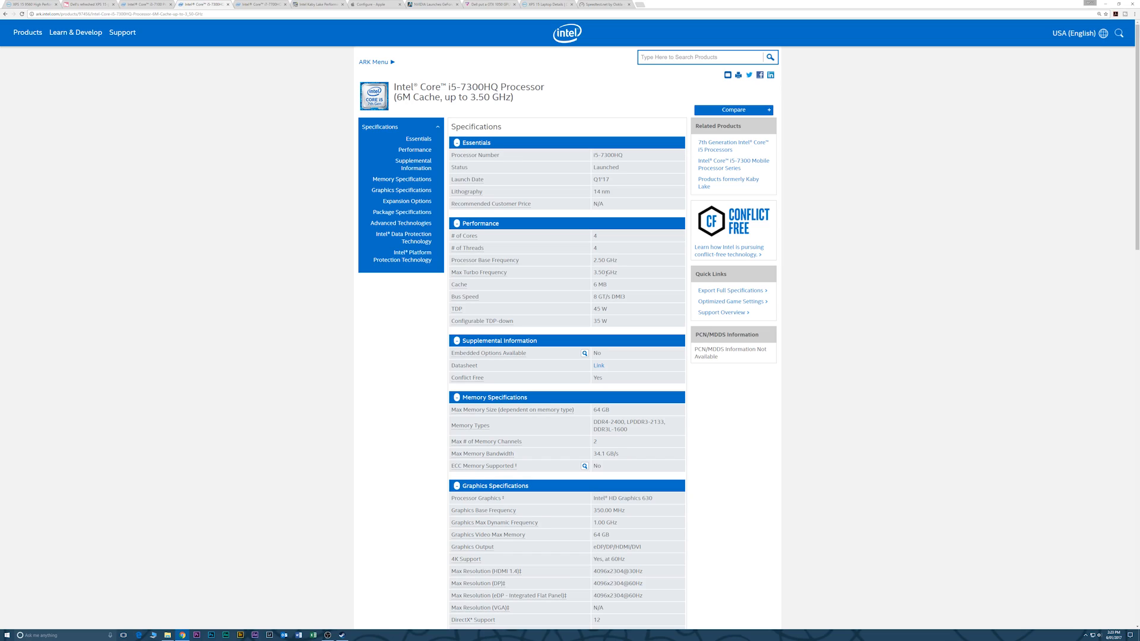
{"action": "mouse_move", "coordinate": [622, 267]}
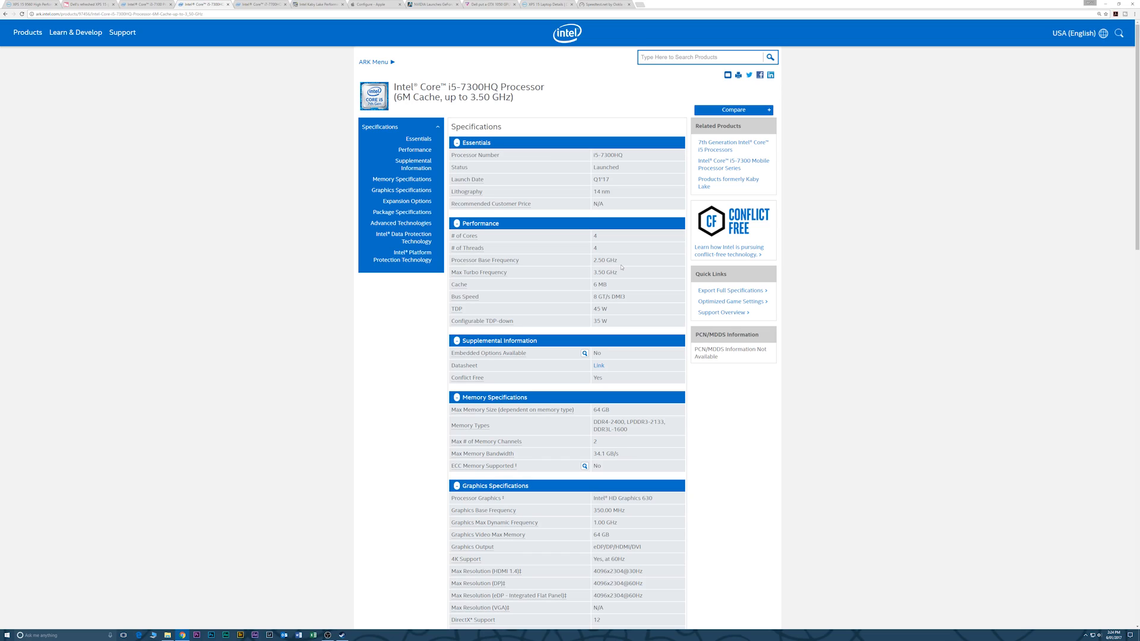
{"action": "mouse_move", "coordinate": [621, 268]}
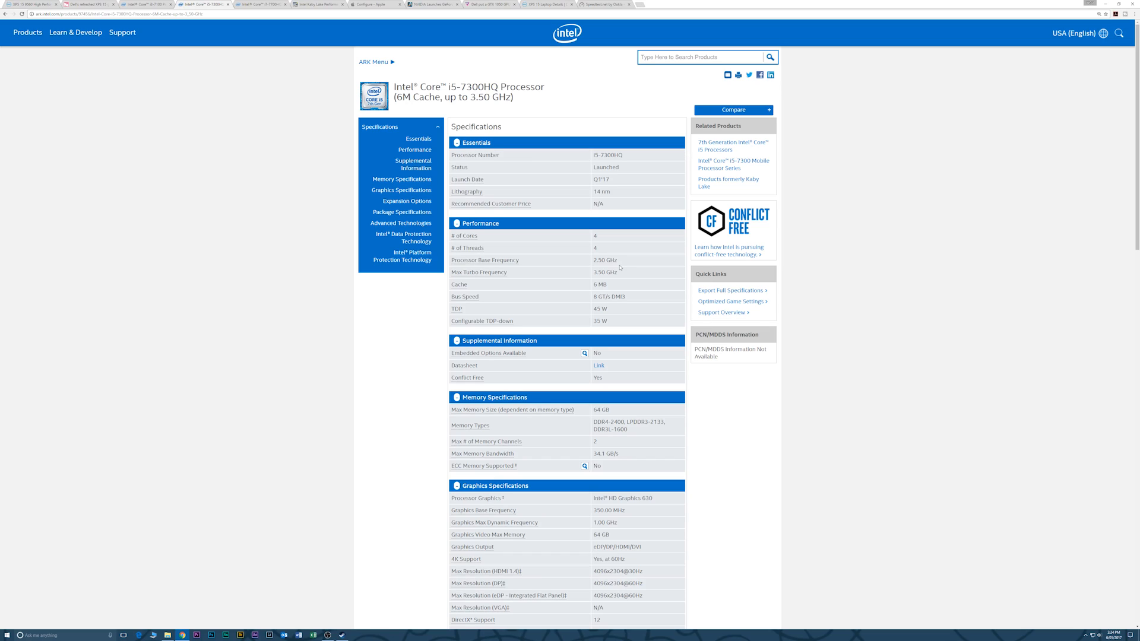
{"action": "mouse_move", "coordinate": [620, 279]}
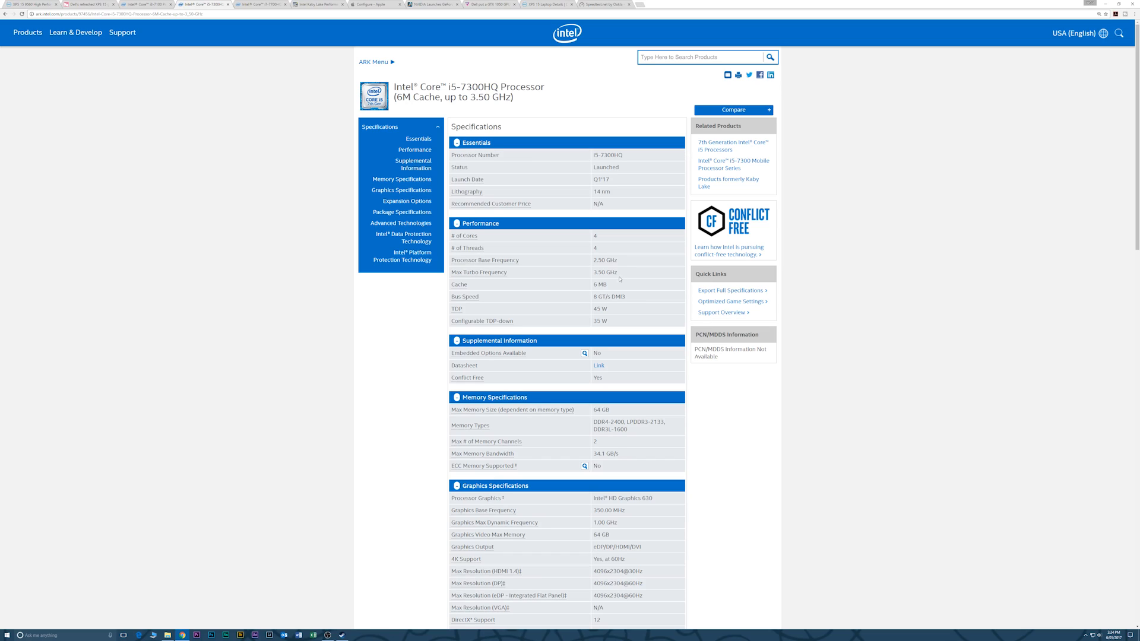
{"action": "mouse_move", "coordinate": [612, 311]}
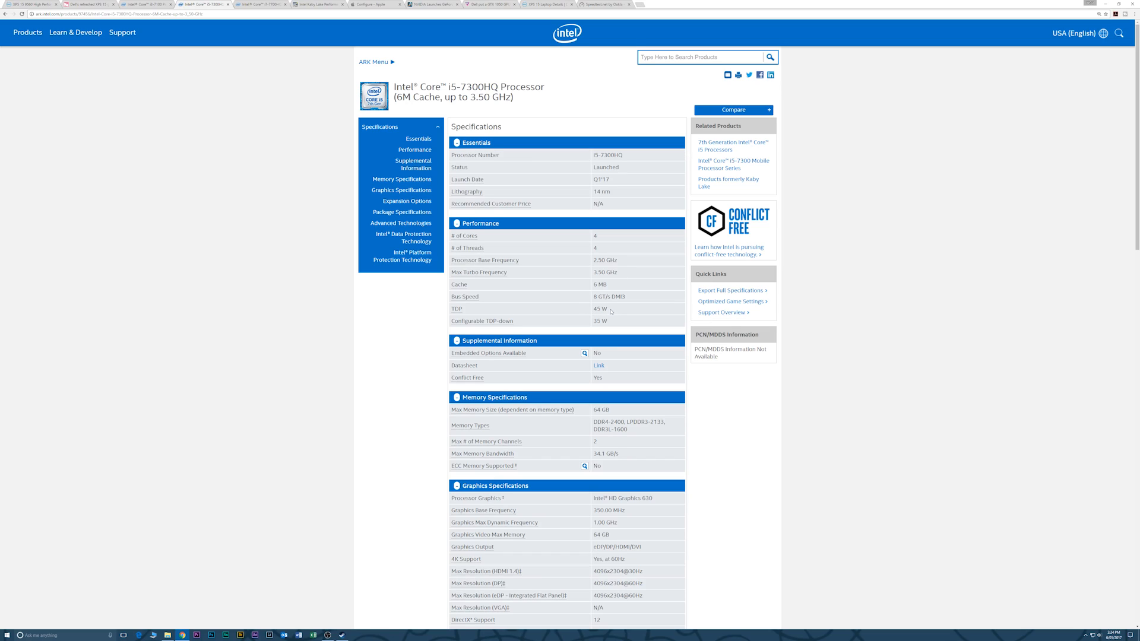
Step: Review the Core i7-7700HQ specs, then switch to PC Perspective's Kaby Lake performance article
{"action": "left_click", "coordinate": [254, 4]}
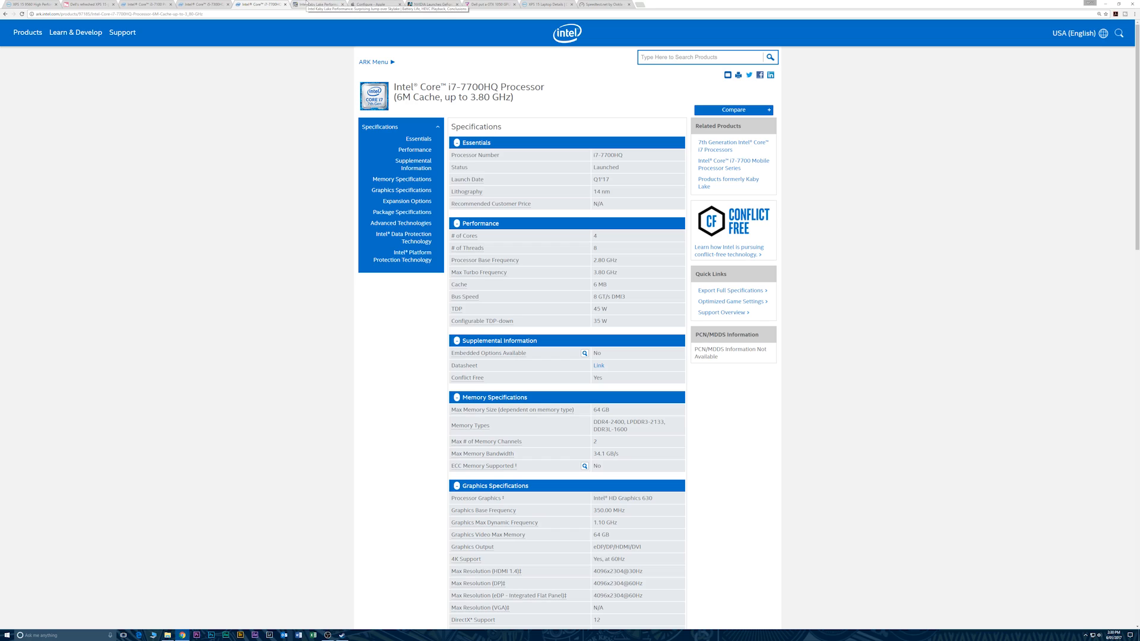
{"action": "left_click", "coordinate": [328, 4]}
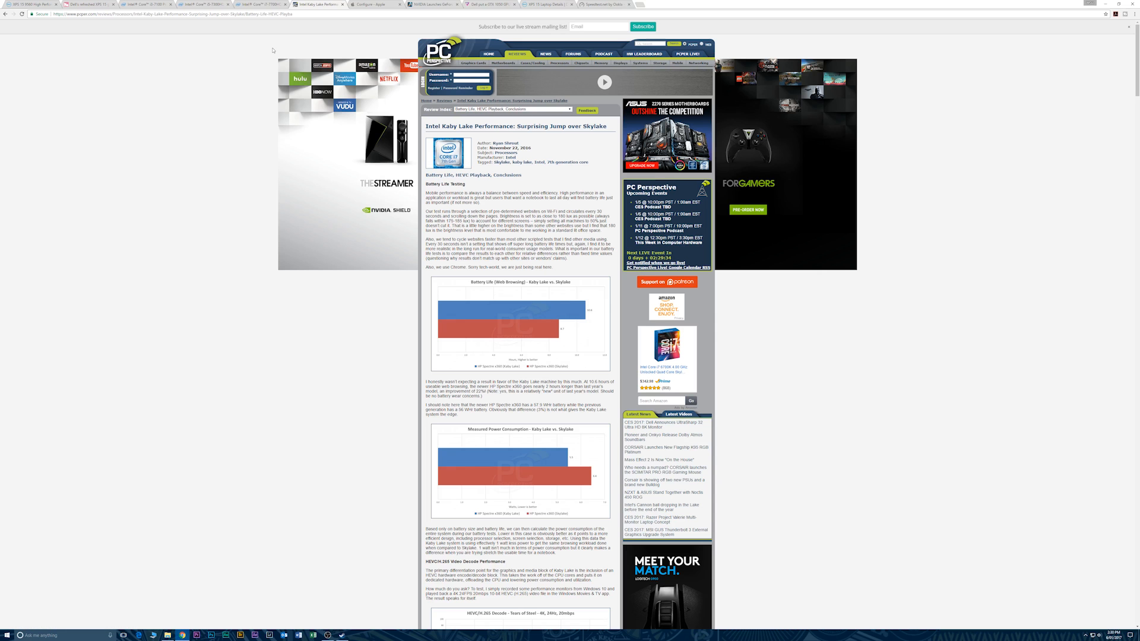
Step: Show the 15-inch MacBook Pro Space Gray configurator at $2,899 with processor, storage and graphics options
{"action": "left_click", "coordinate": [73, 4]}
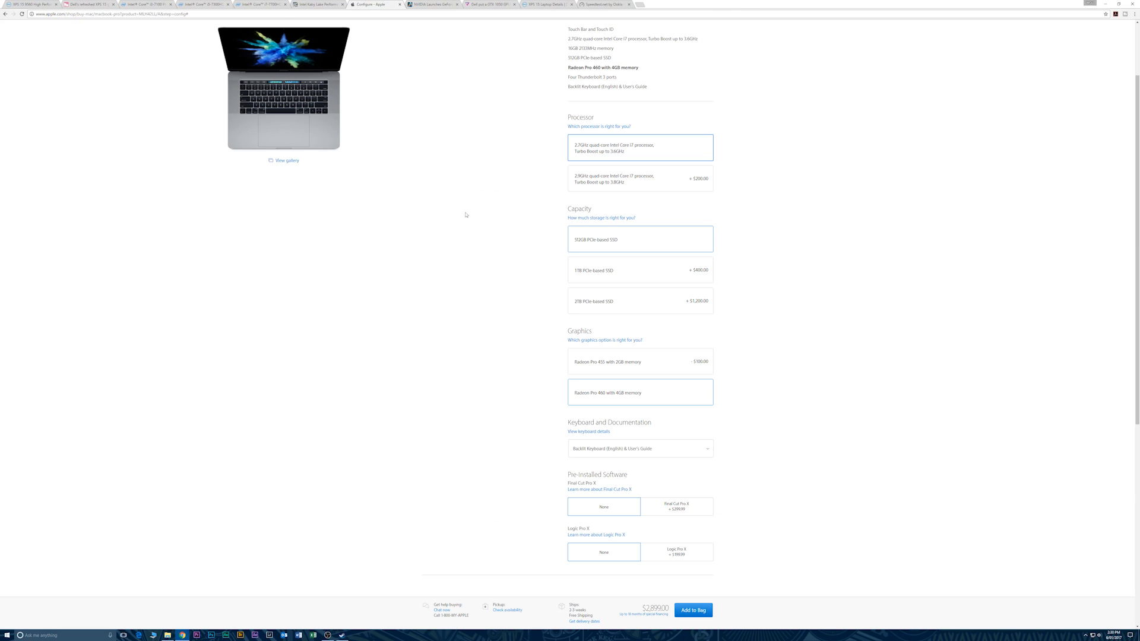
{"action": "mouse_move", "coordinate": [469, 253]}
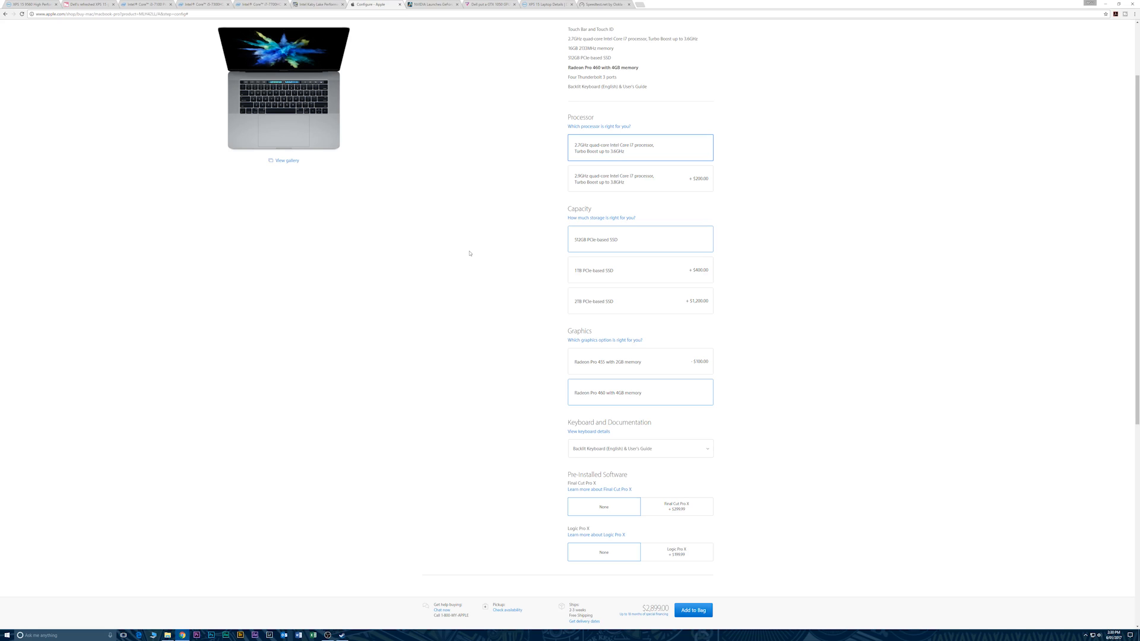
{"action": "scroll", "scroll_direction": "down", "scroll_amount": 3}
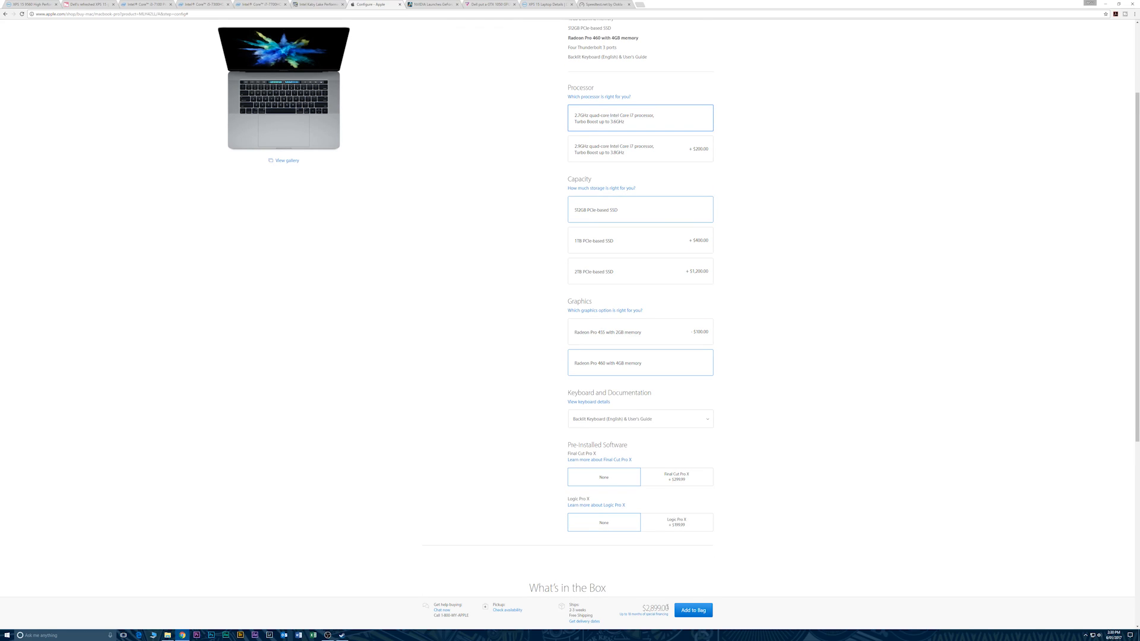
{"action": "scroll", "scroll_direction": "up", "scroll_amount": 3}
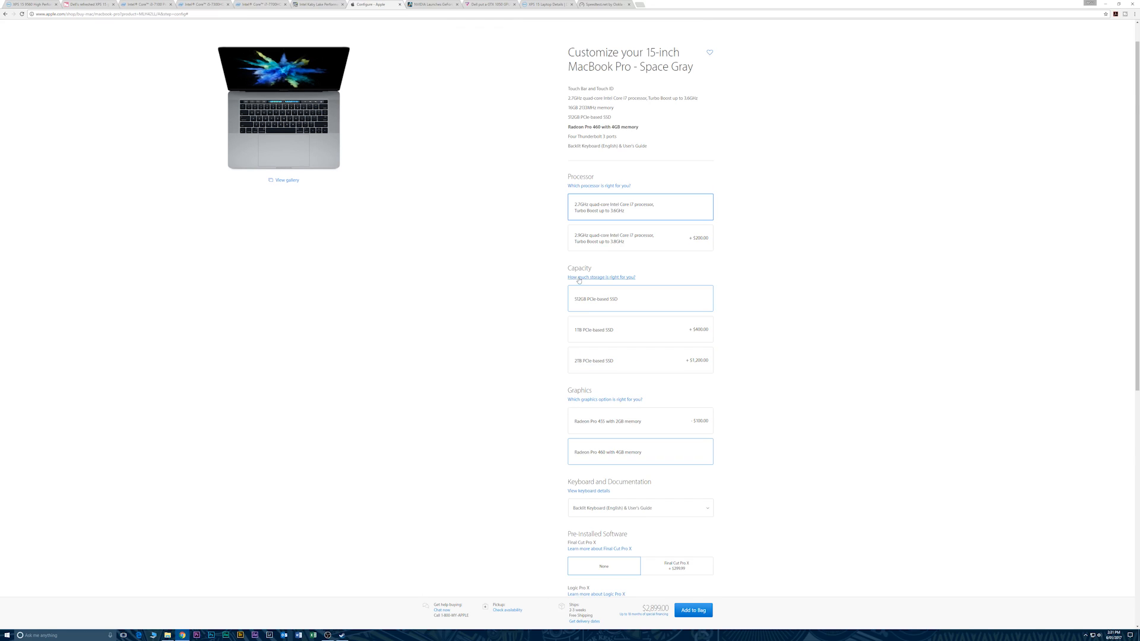
Step: Choose the 2.9GHz quad-core Core i7 (+$200), bringing the MacBook Pro total to $3,099.00
{"action": "left_click", "coordinate": [639, 239]}
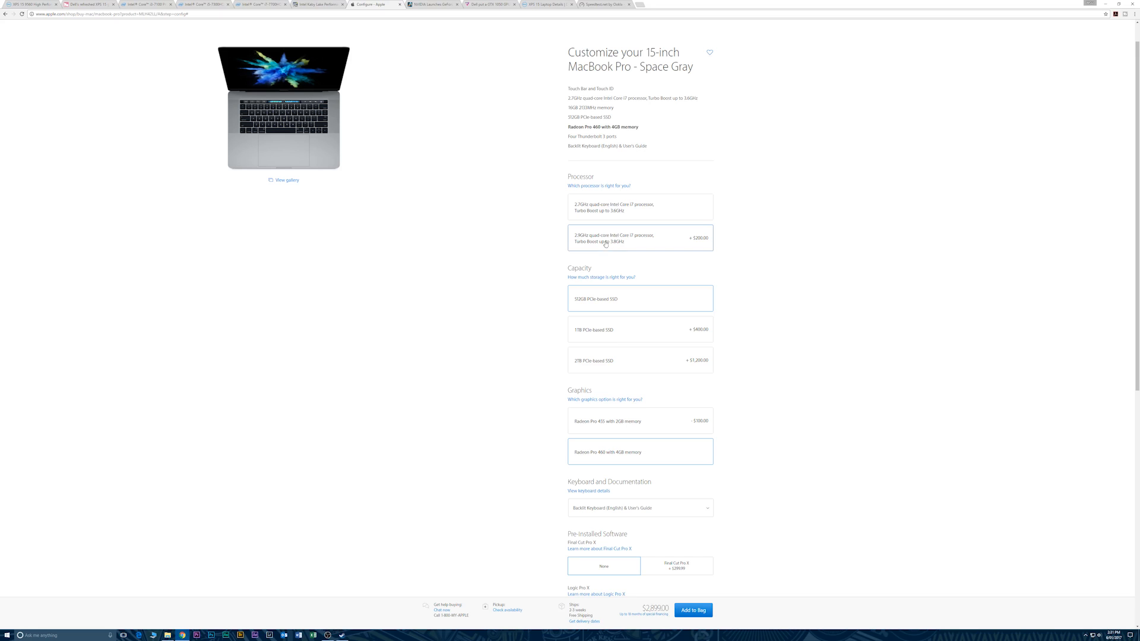
{"action": "left_click", "coordinate": [639, 238]}
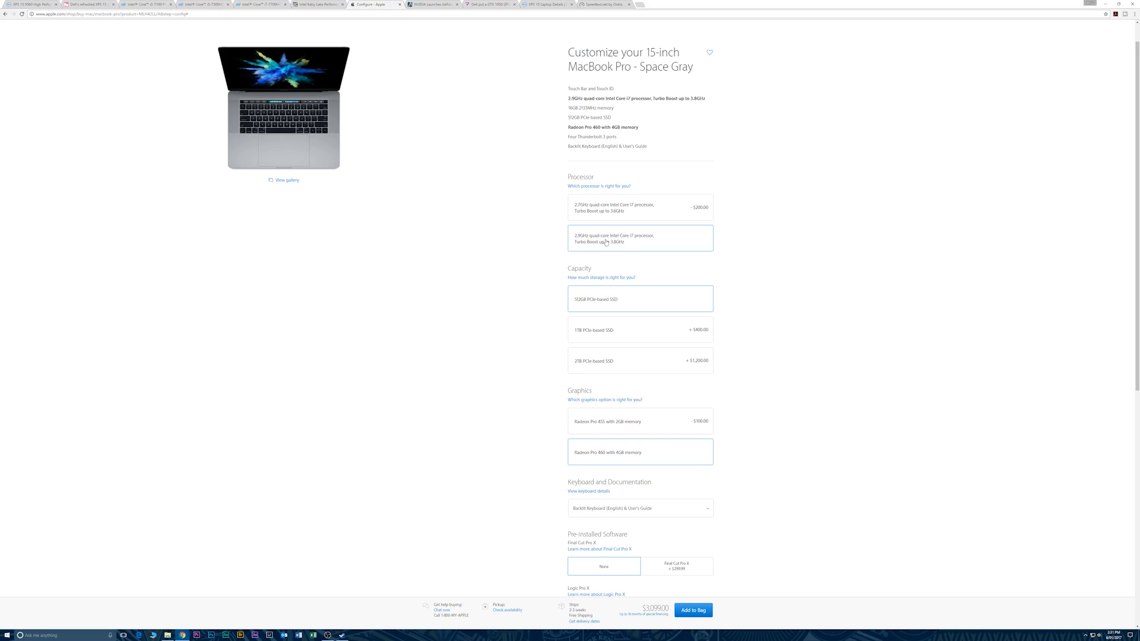
{"action": "scroll", "scroll_direction": "down", "scroll_amount": 3}
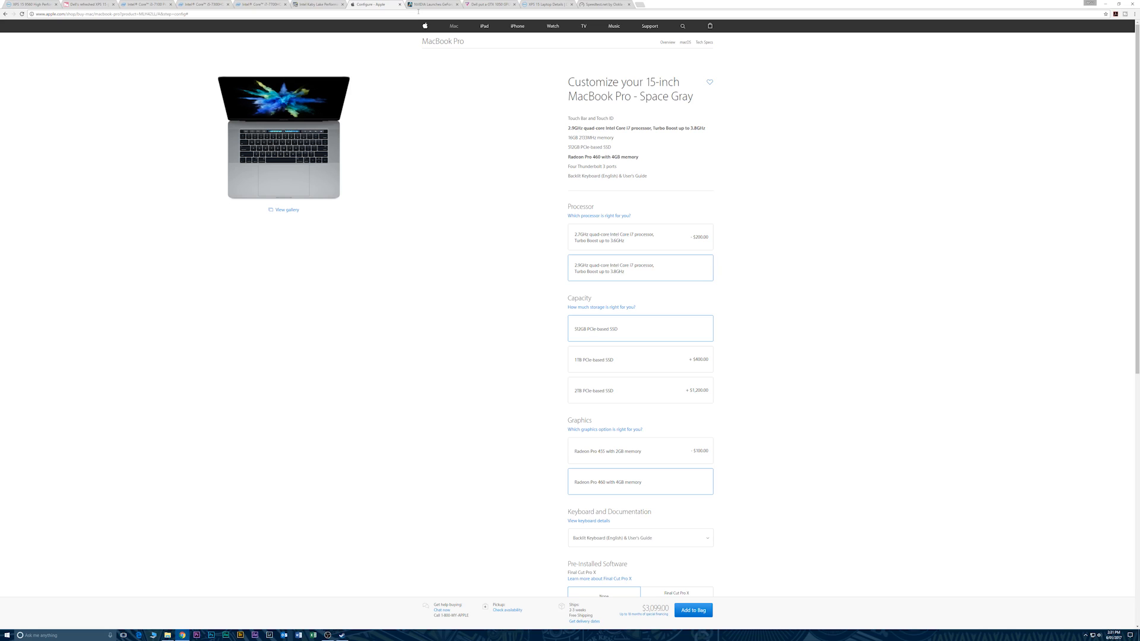
Step: Show Hot Hardware's GTX 1050 Ti/1050 laptop article at its GPU specification comparison table
{"action": "left_click", "coordinate": [435, 4]}
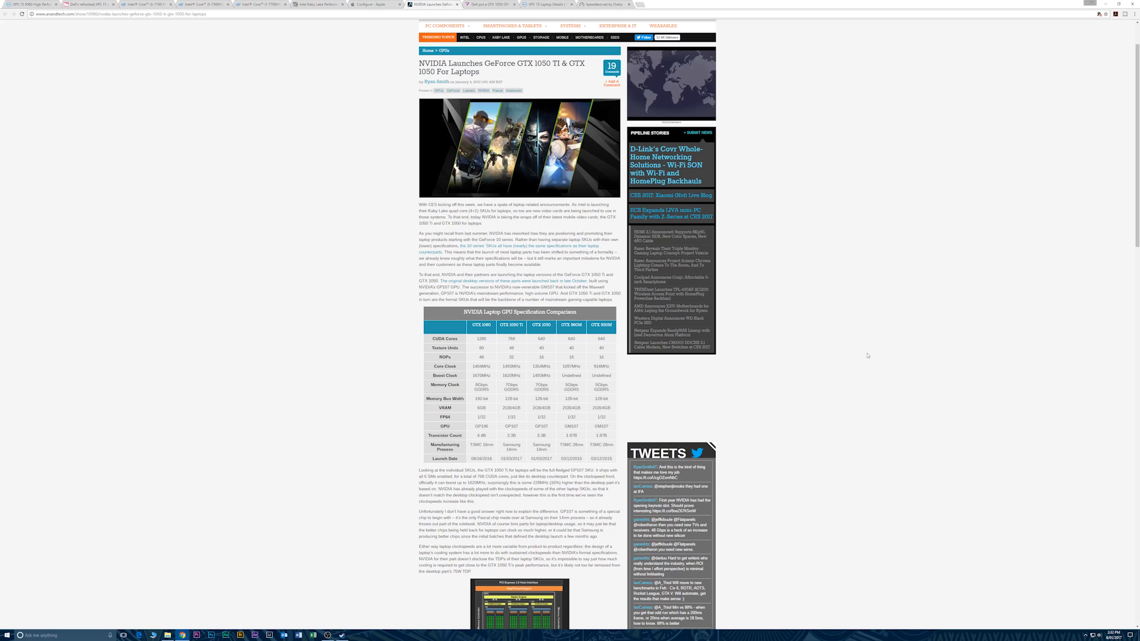
{"action": "scroll", "scroll_direction": "down", "scroll_amount": 3}
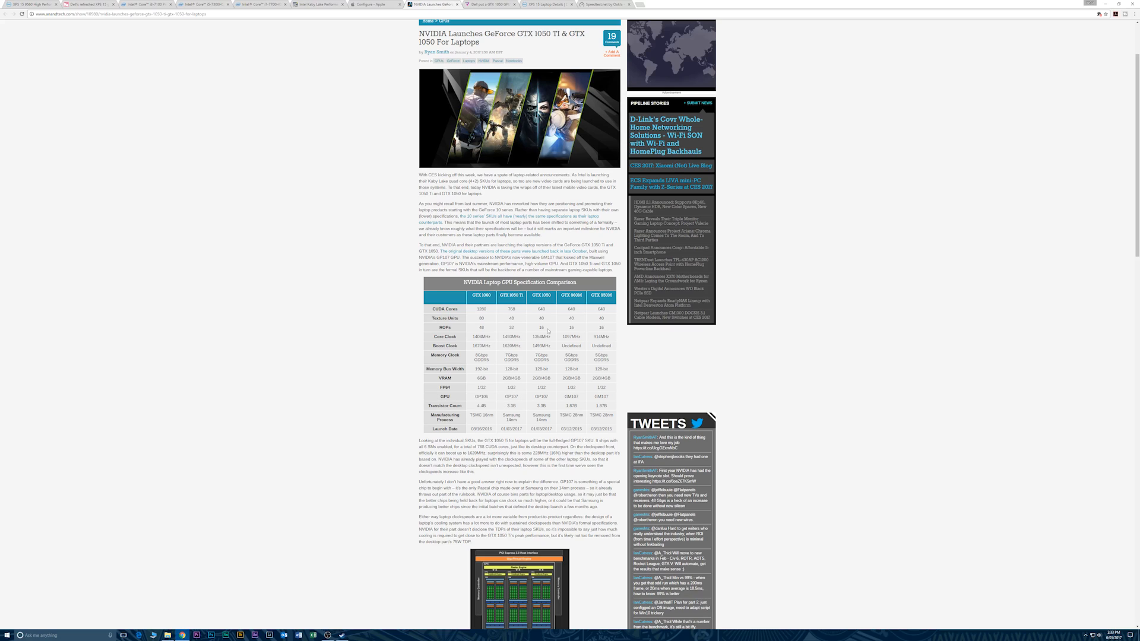
{"action": "double_click", "coordinate": [542, 326]}
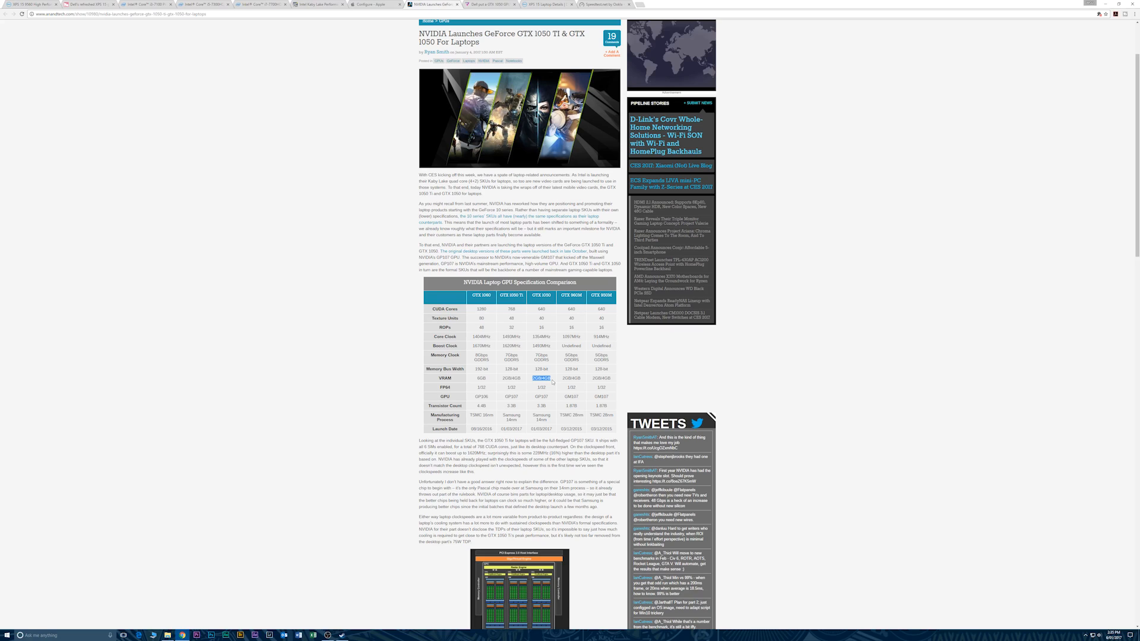
{"action": "left_click", "coordinate": [498, 3]}
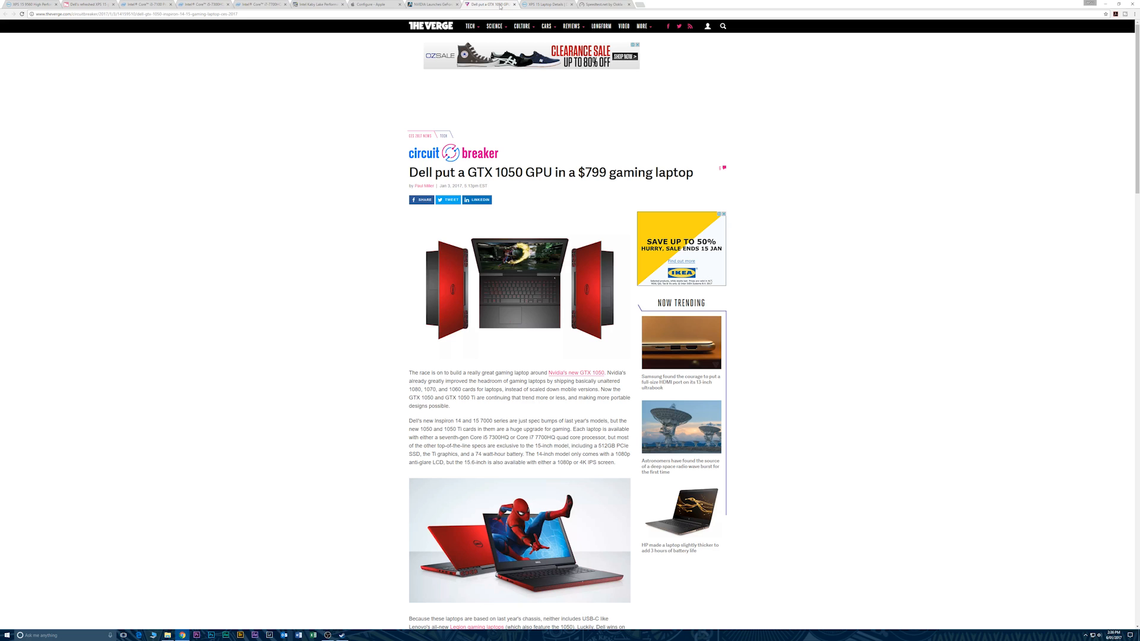
{"action": "mouse_move", "coordinate": [563, 186]}
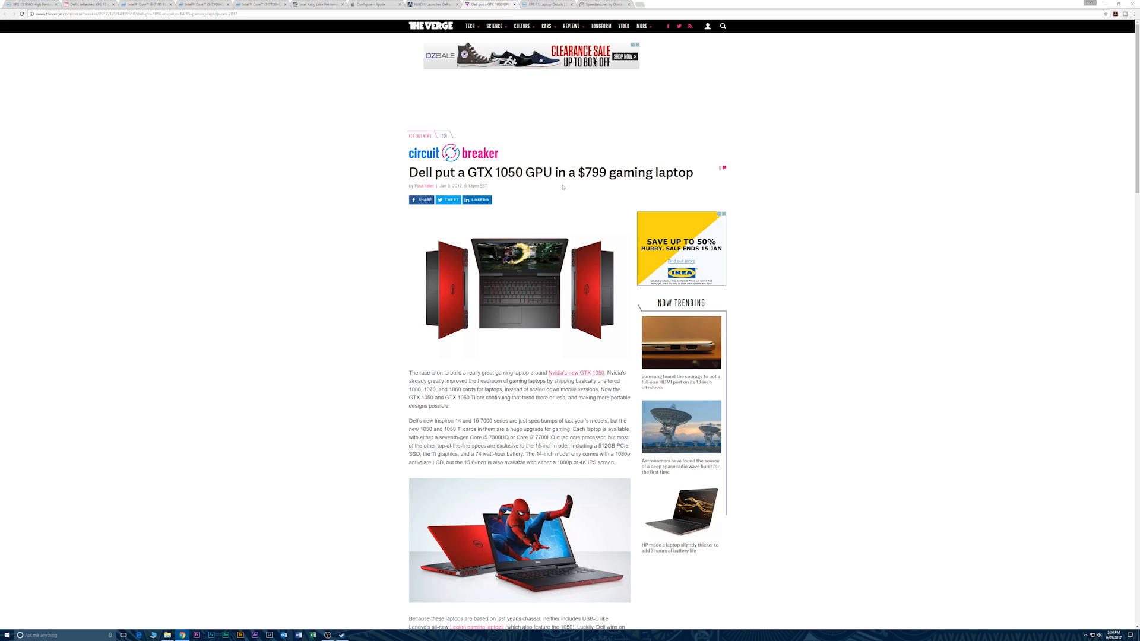
{"action": "mouse_move", "coordinate": [591, 179]}
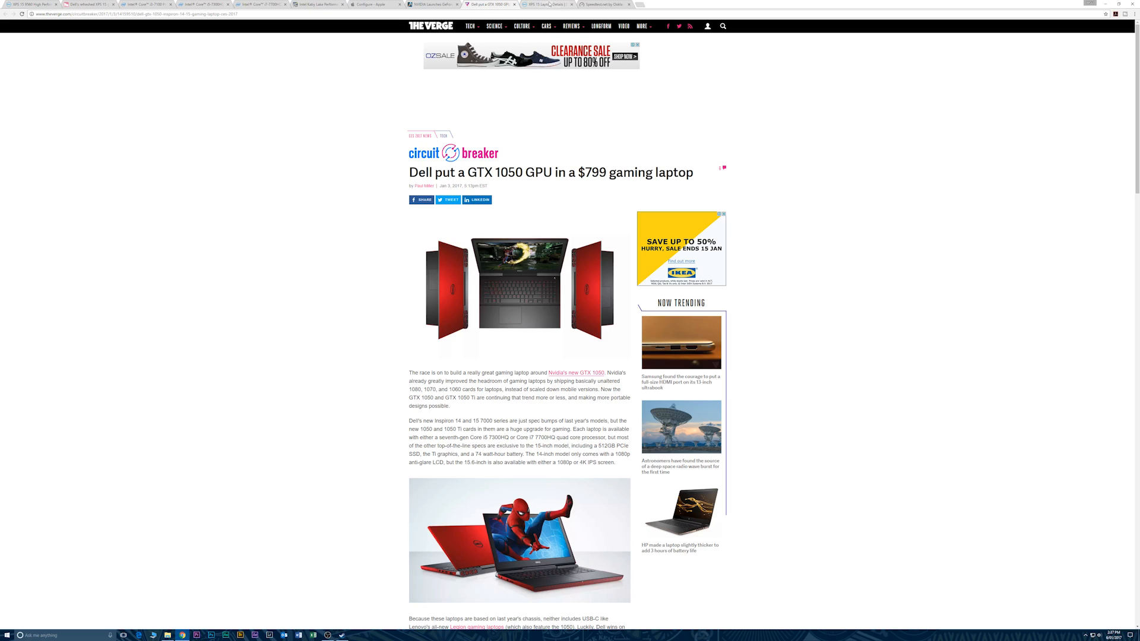
Step: Glance at the Dell XPS 15 configurations tab, then return to the NVIDIA GTX 1050 Ti article
{"action": "left_click", "coordinate": [528, 4]}
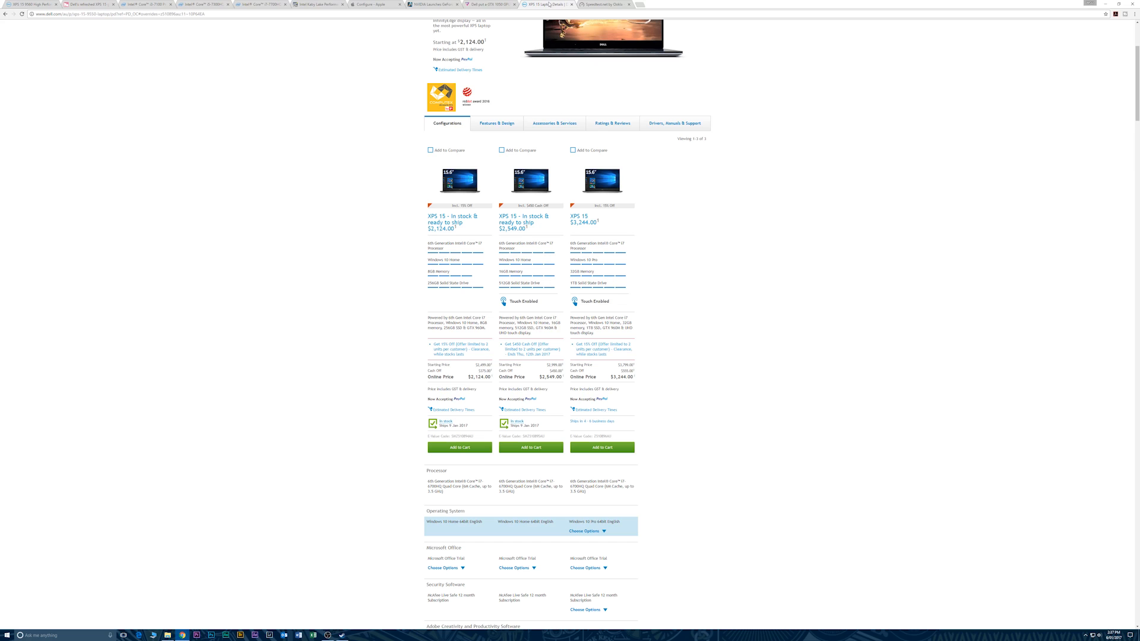
{"action": "left_click", "coordinate": [434, 3]}
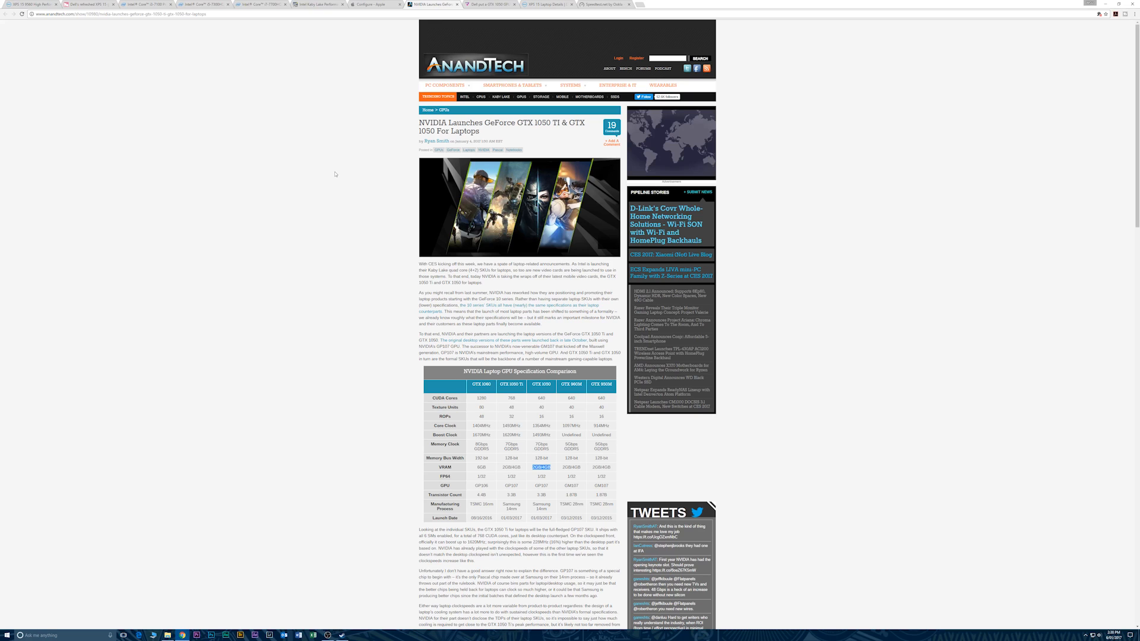